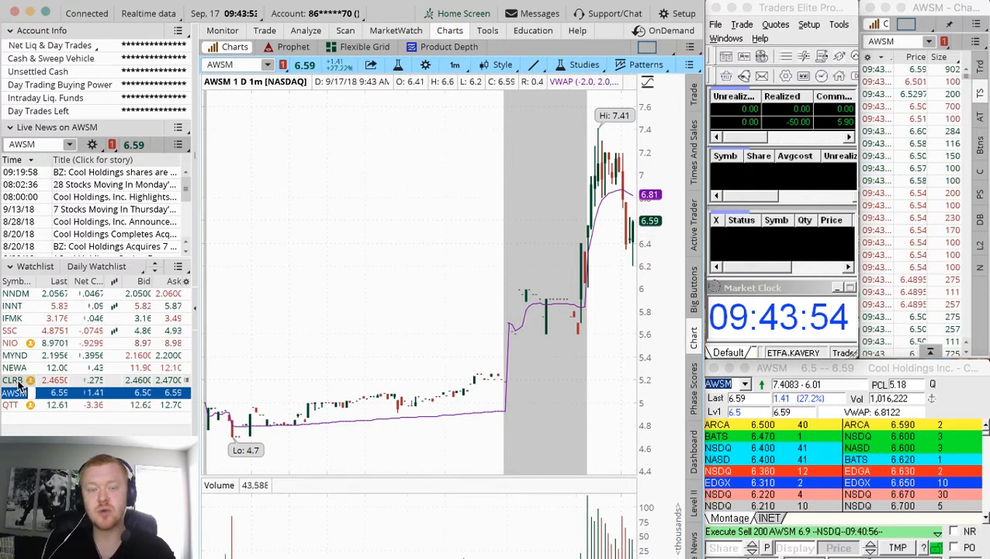
pyautogui.write('SYN')
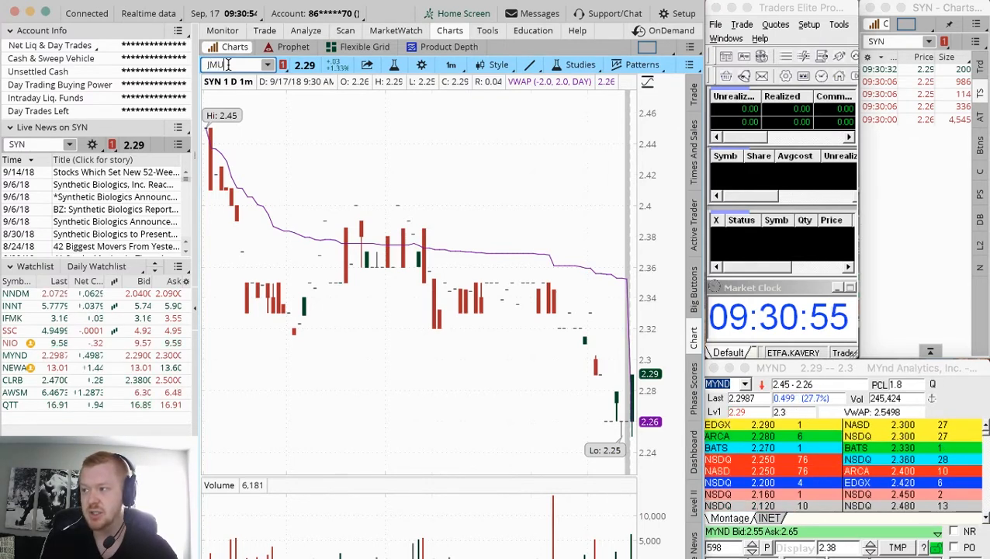
pyautogui.write('JMU')
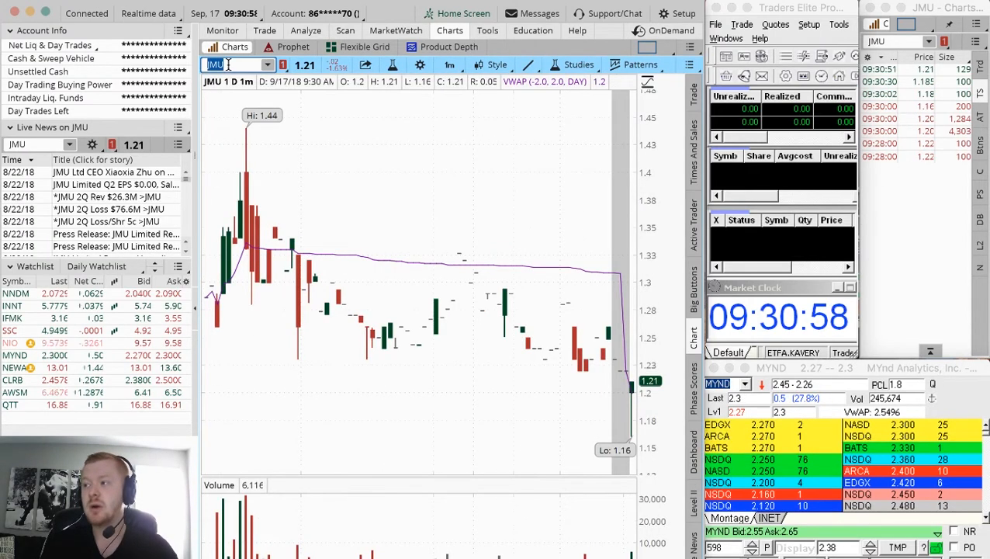